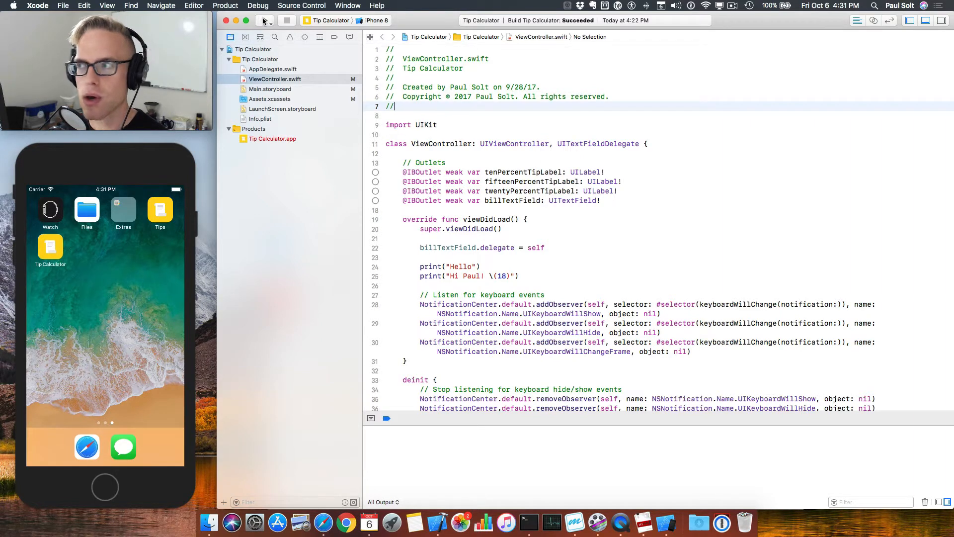
# - Build and launch Tip Calculator in the iPhone 8 simulator, showing the $100.00 bill
pyautogui.click(264, 20)
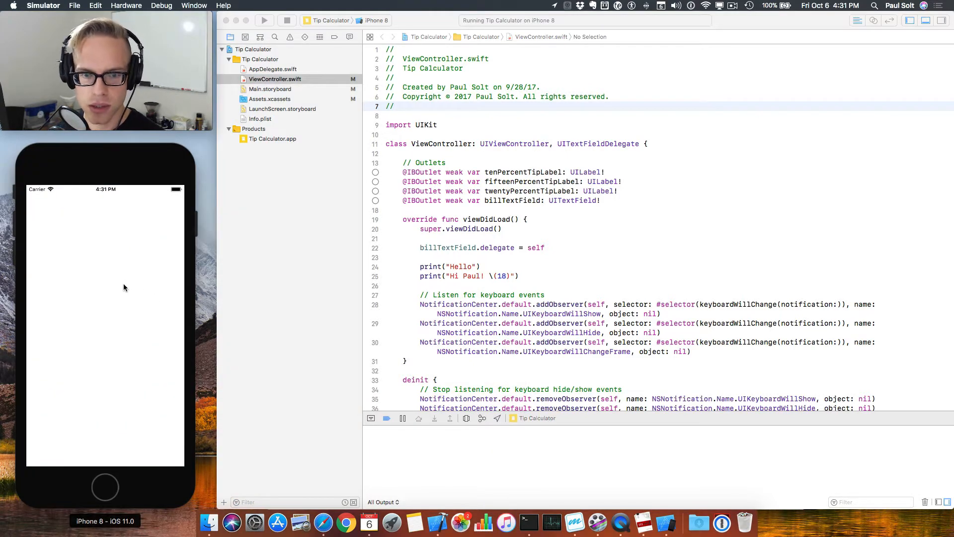
pyautogui.click(264, 20)
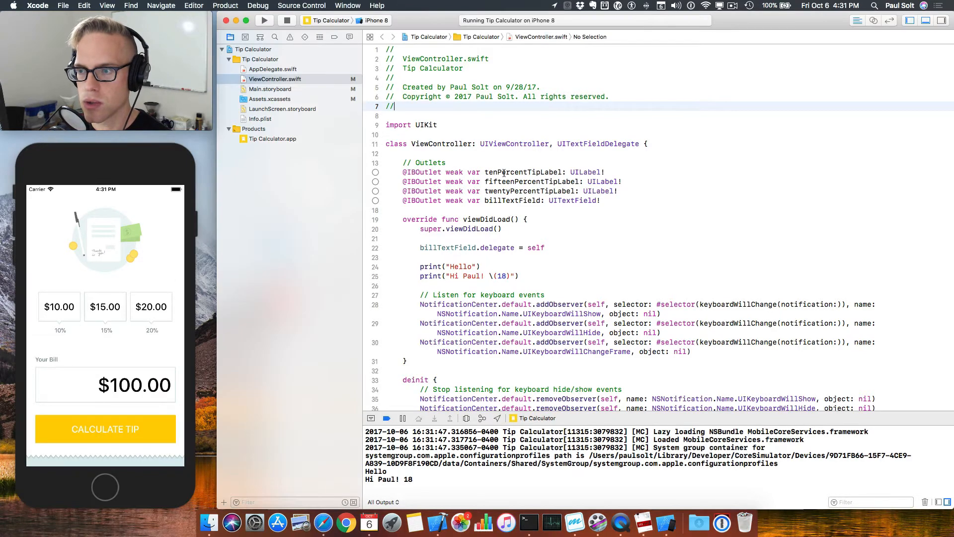
# - Rename the tenPercentTipLabel outlet declaration to tip1Label, then build and hit the unresolved identifier error
pyautogui.doubleClick(523, 172)
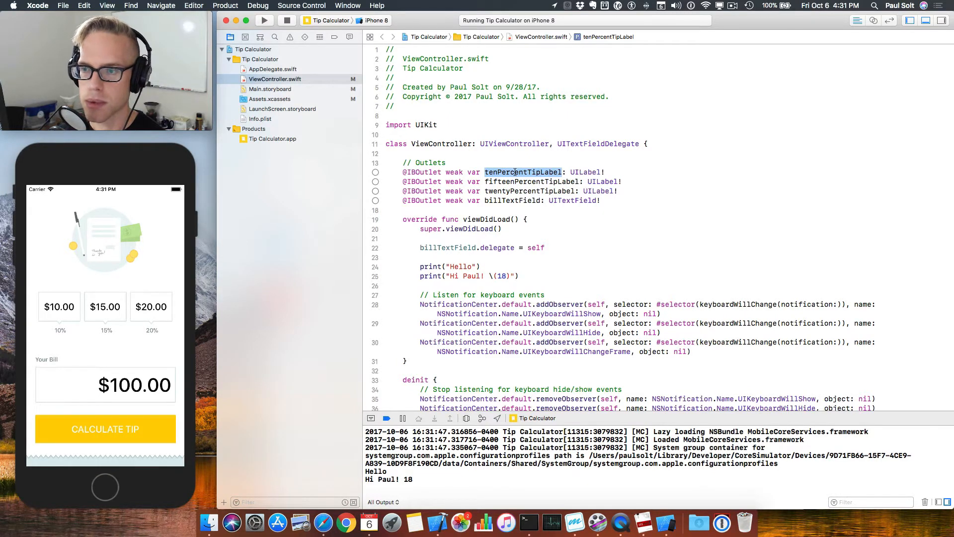
pyautogui.write('ti')
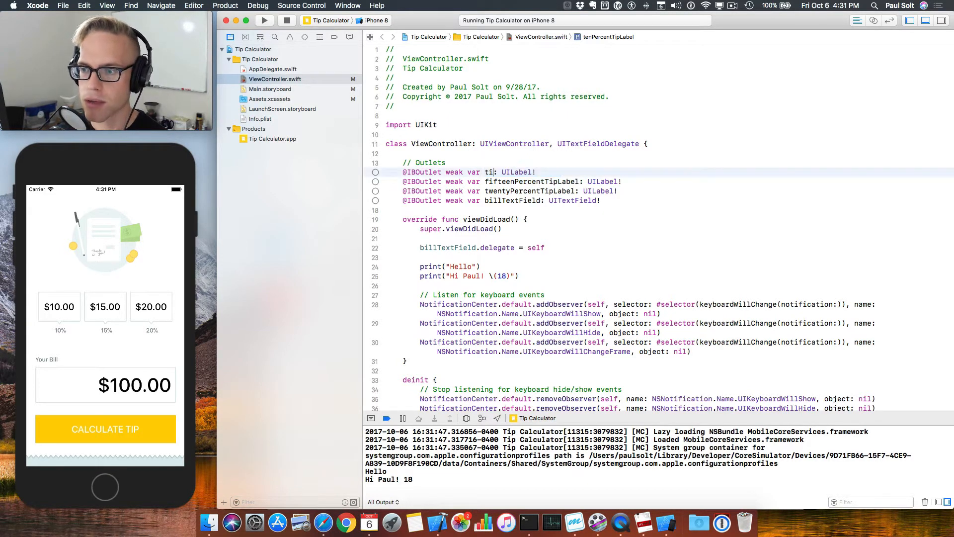
pyautogui.write('p1Label')
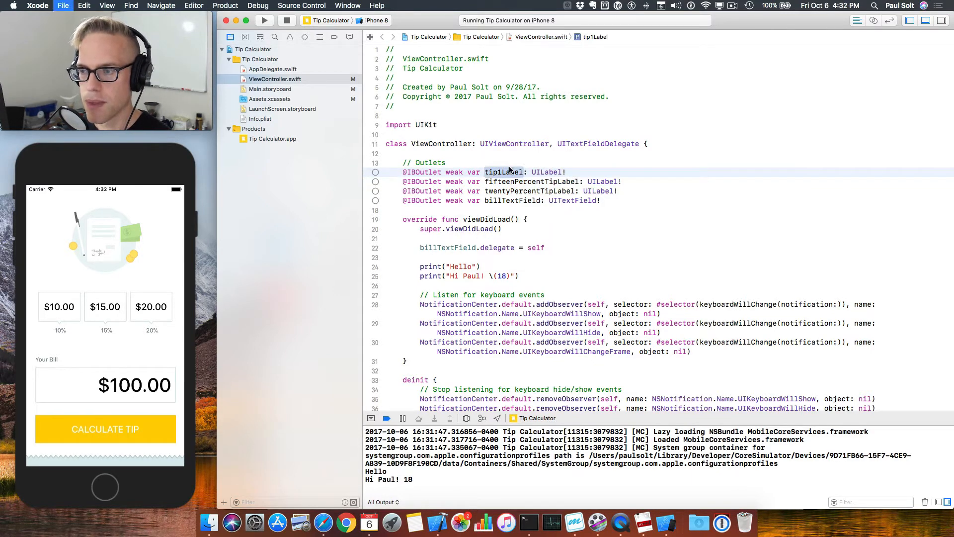
pyautogui.click(287, 21)
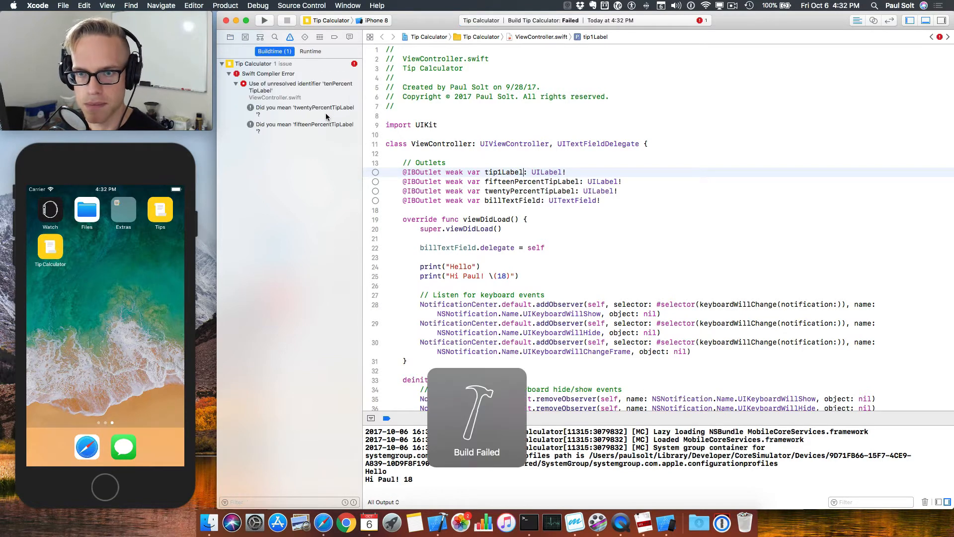
# - Jump from the Issue navigator error to the unresolved tenPercentTipLabel.text line in calculateAllTips
pyautogui.click(301, 87)
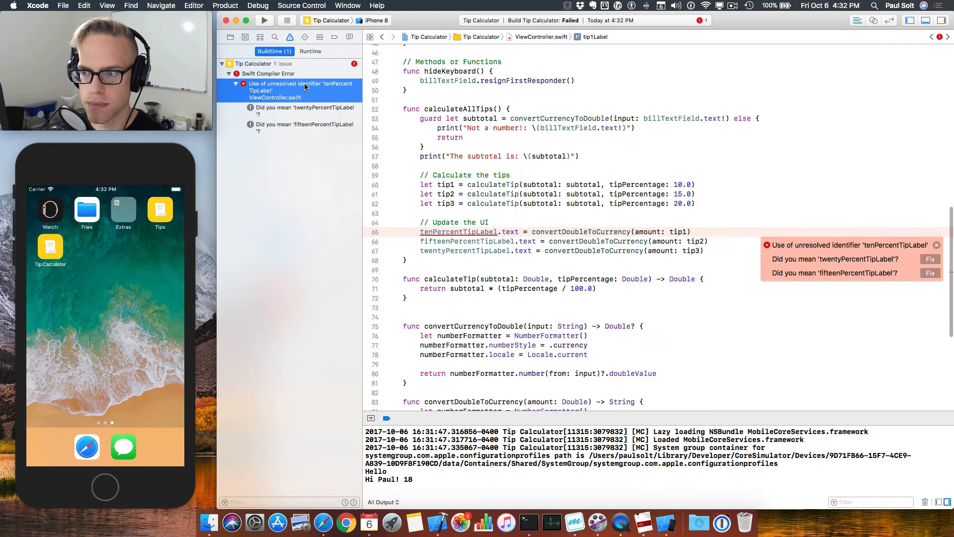
pyautogui.moveTo(625, 241)
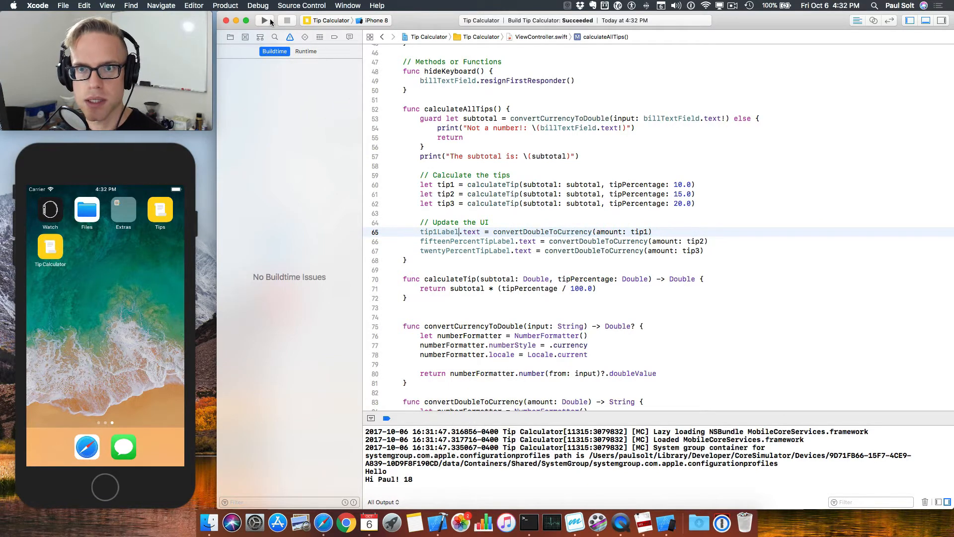
# - Run the app again and observe the SIGABRT NSUnknownKeyException for tenPercentTipLabel
pyautogui.click(264, 20)
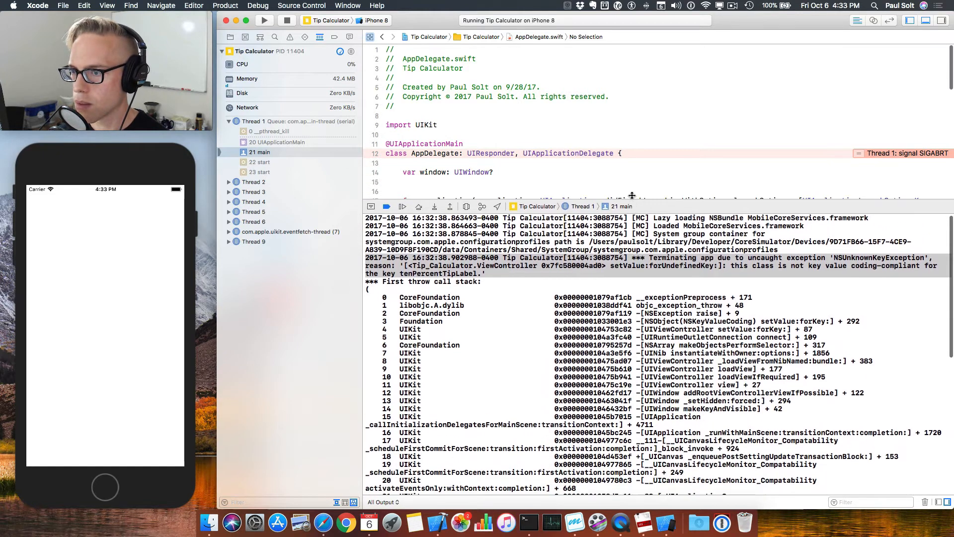
pyautogui.scroll(-3)
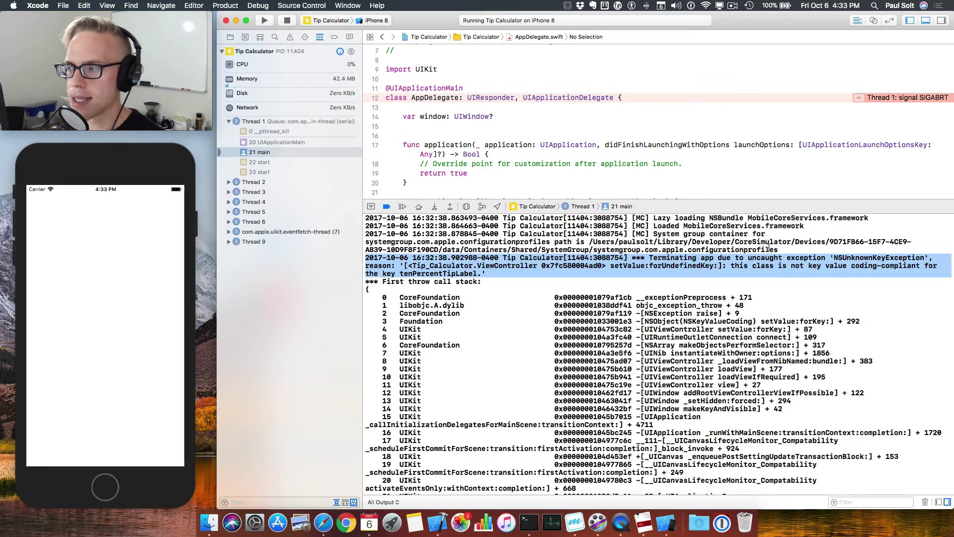
pyautogui.moveTo(865, 271)
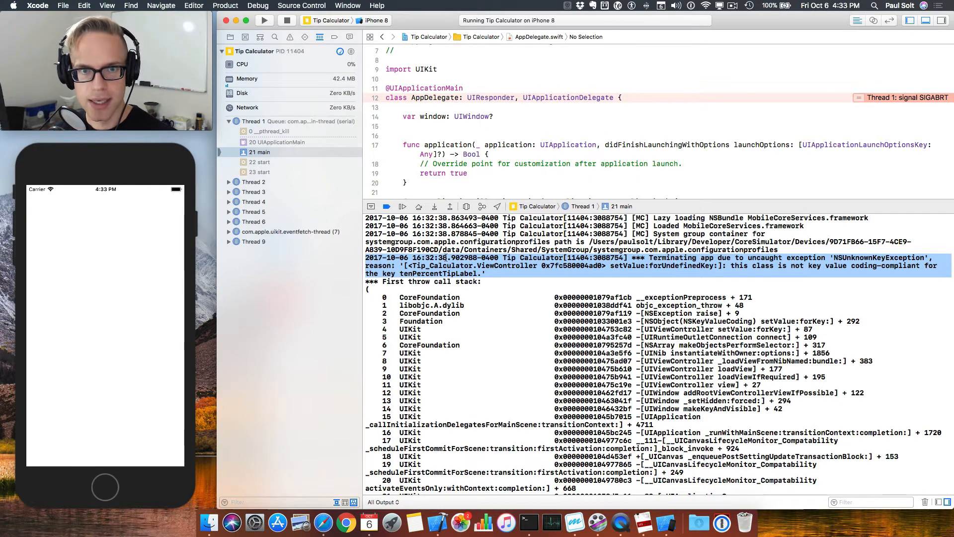
pyautogui.doubleClick(680, 266)
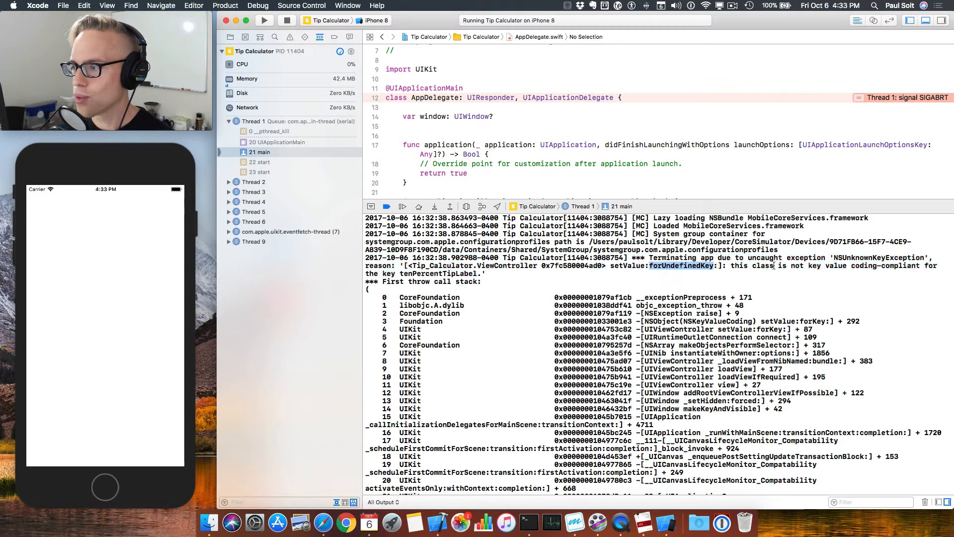
pyautogui.doubleClick(438, 273)
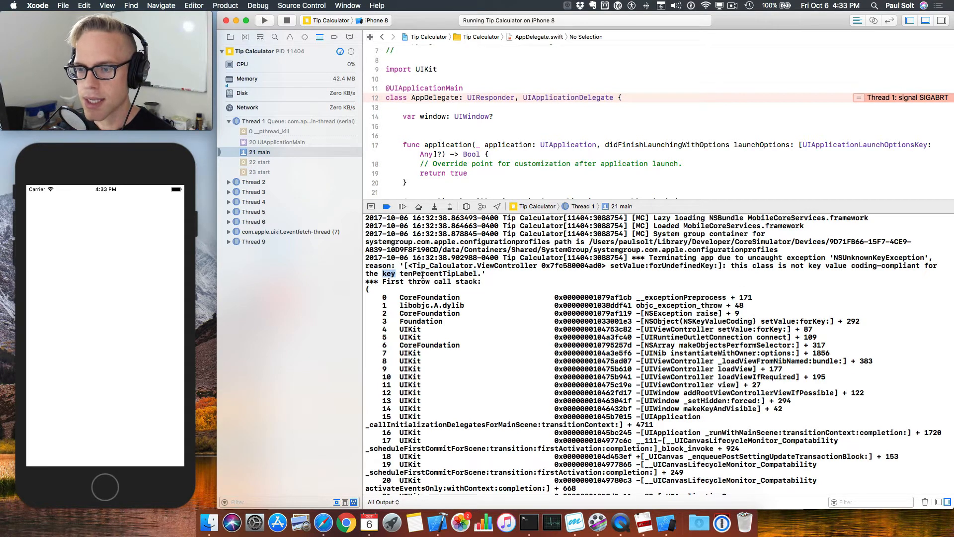
pyautogui.doubleClick(432, 273)
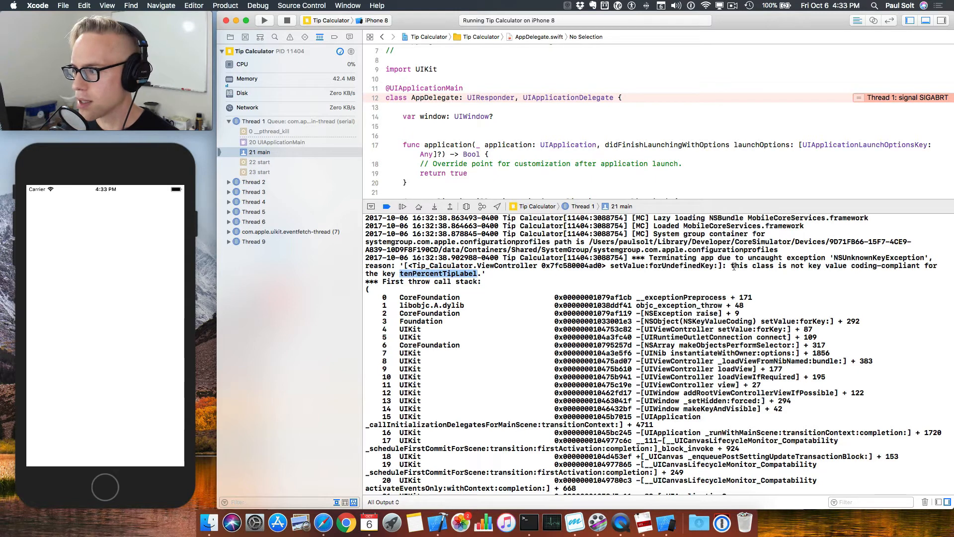
pyautogui.moveTo(763, 269)
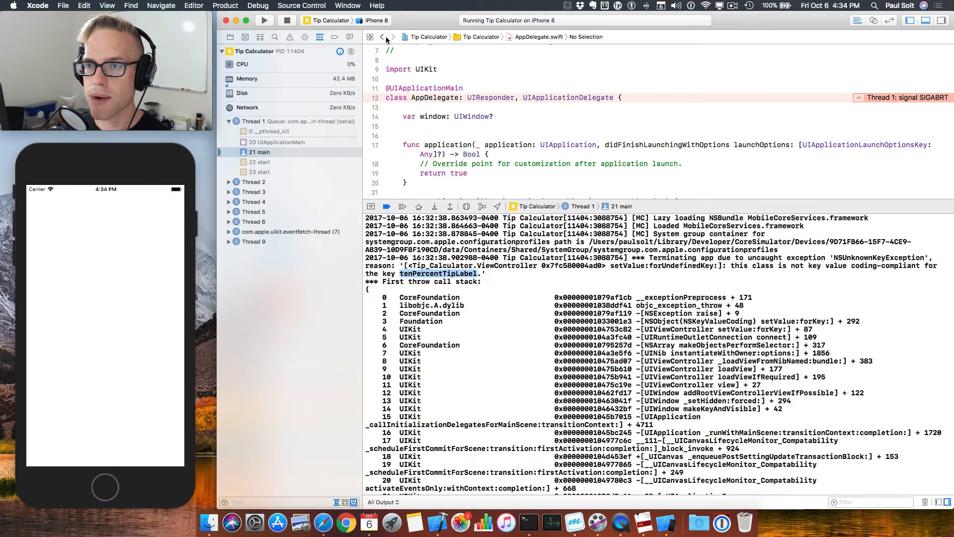
pyautogui.moveTo(381, 38)
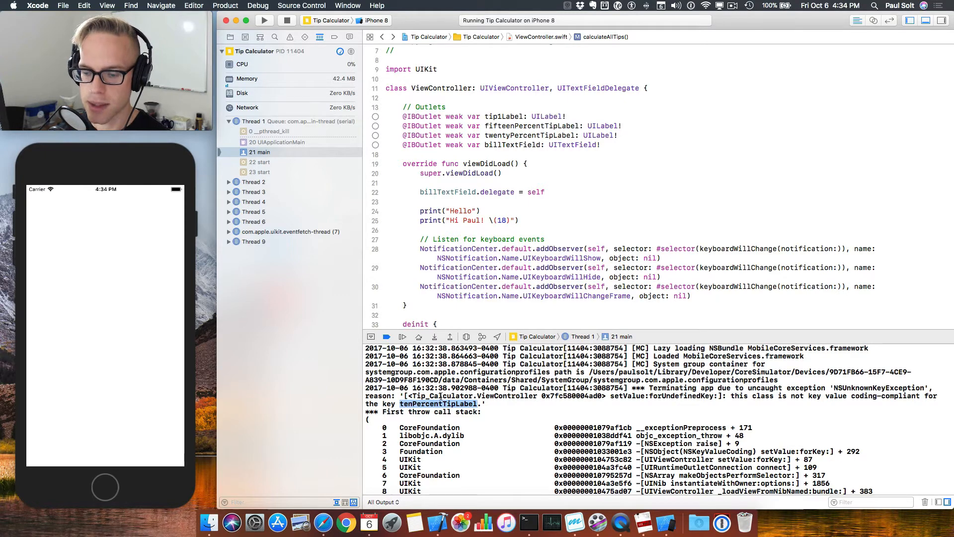
pyautogui.moveTo(325, 202)
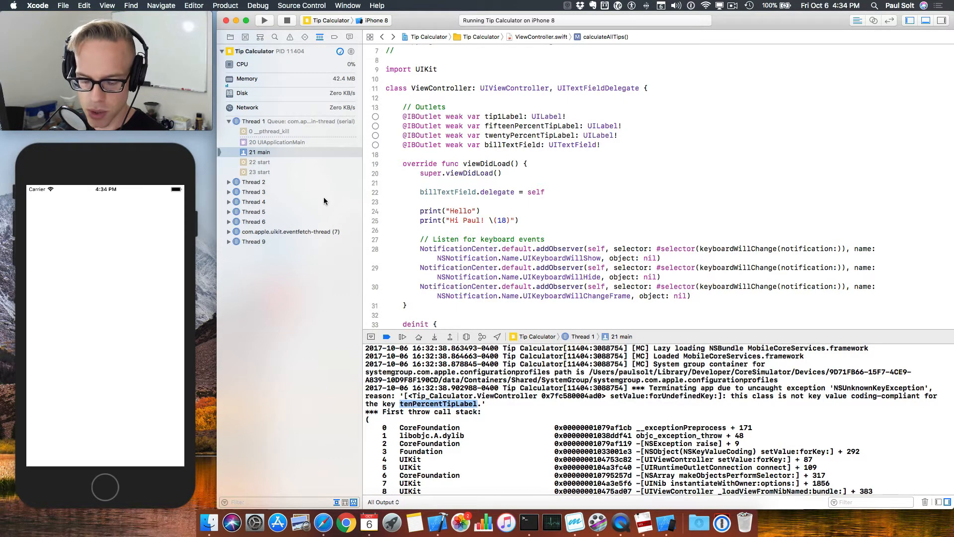
# - Open the project-wide Find navigator from ViewController.swift
pyautogui.click(275, 37)
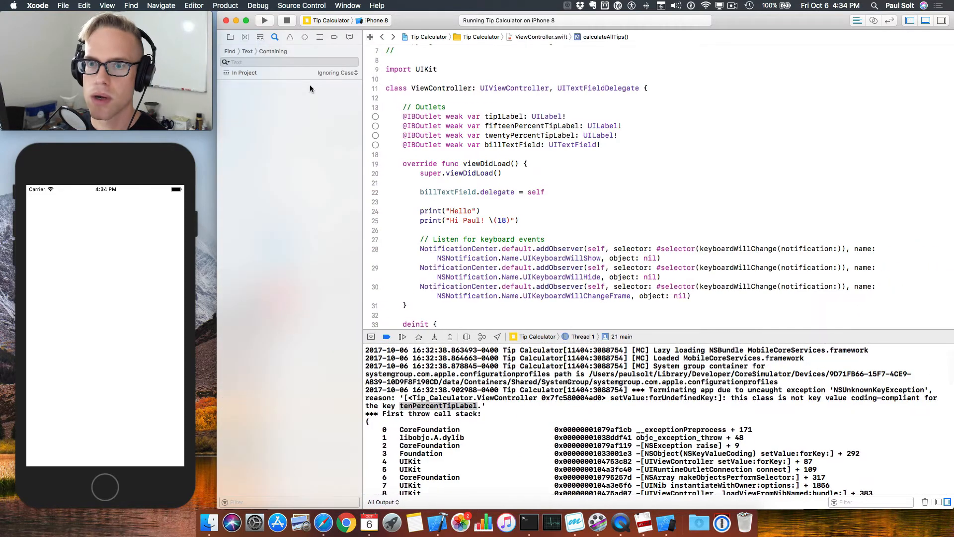
# - Search the project for tenPercentTipLabel and open the Main.storyboard match with its outlet connections
pyautogui.write('tenPercentTipLabel')
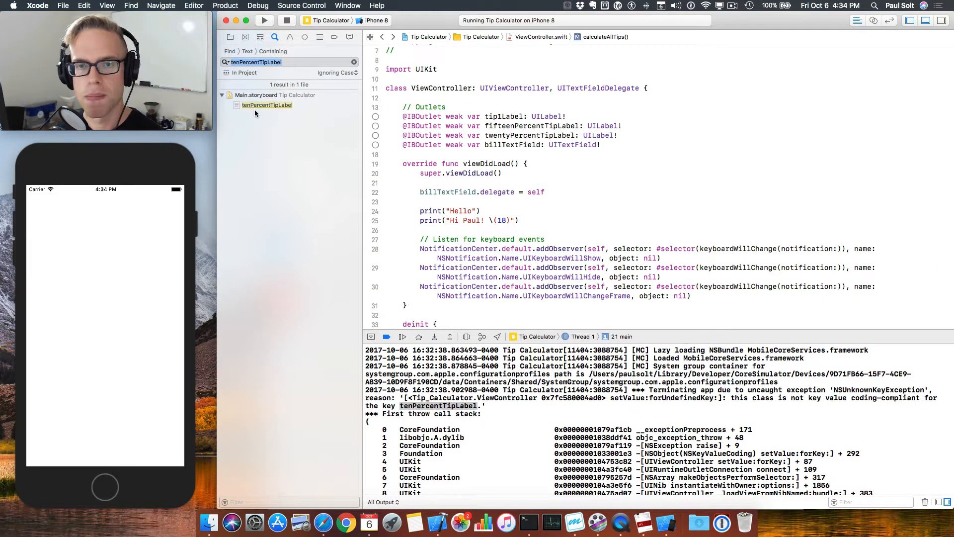
pyautogui.click(266, 104)
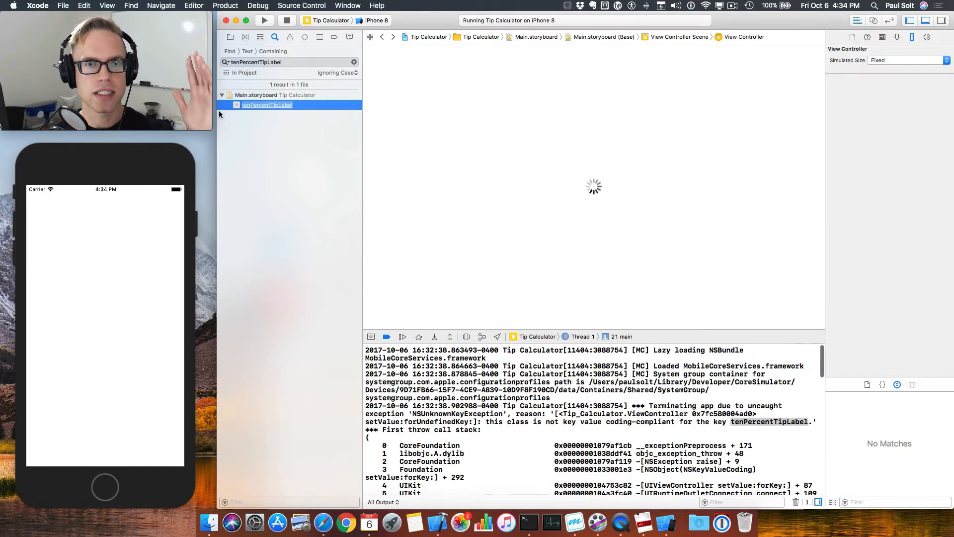
pyautogui.click(267, 105)
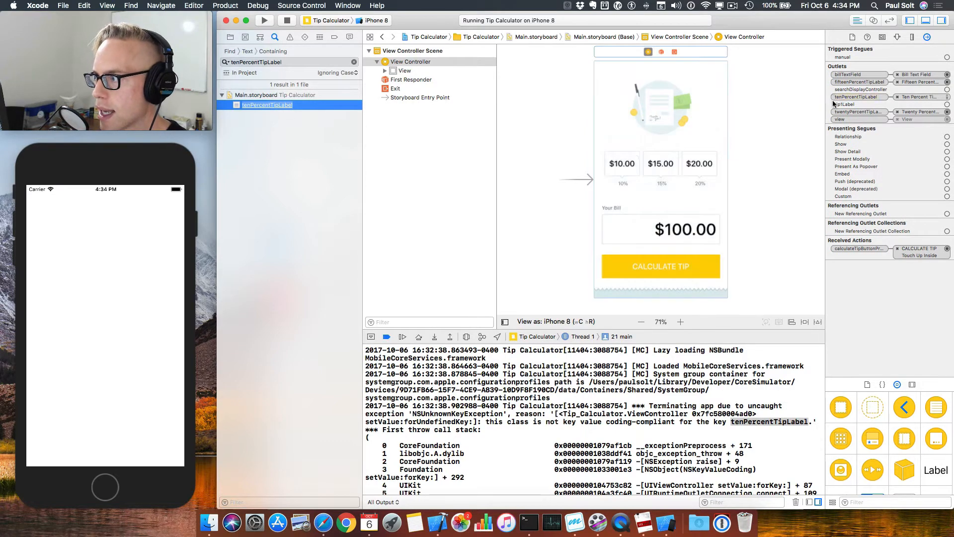
pyautogui.moveTo(902, 98)
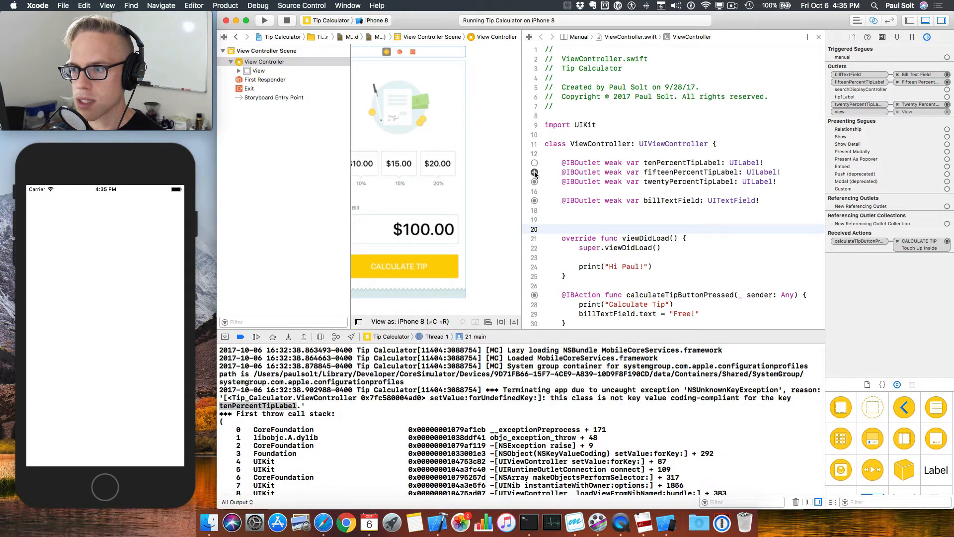
# - Open Main.storyboard from the Project navigator with ViewController.swift in the assistant editor
pyautogui.click(265, 62)
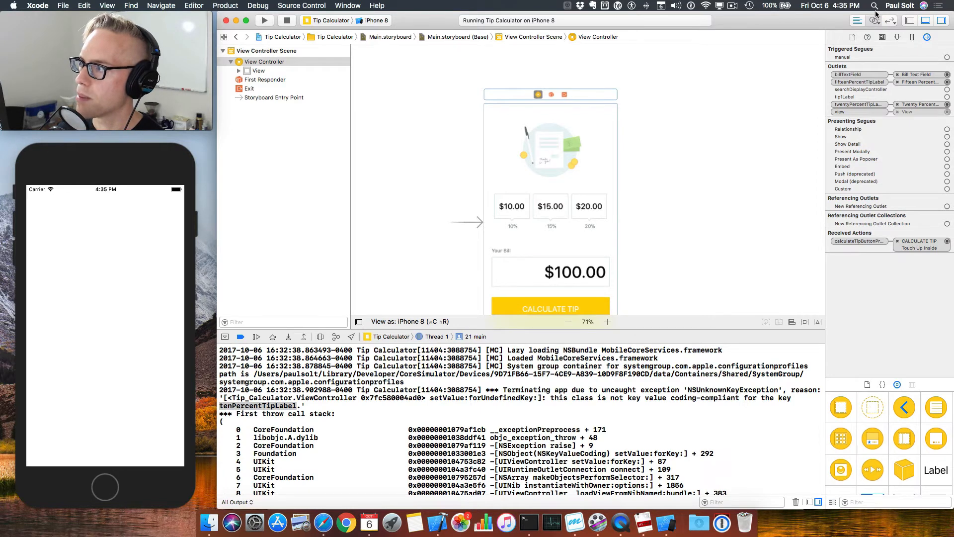
pyautogui.click(870, 20)
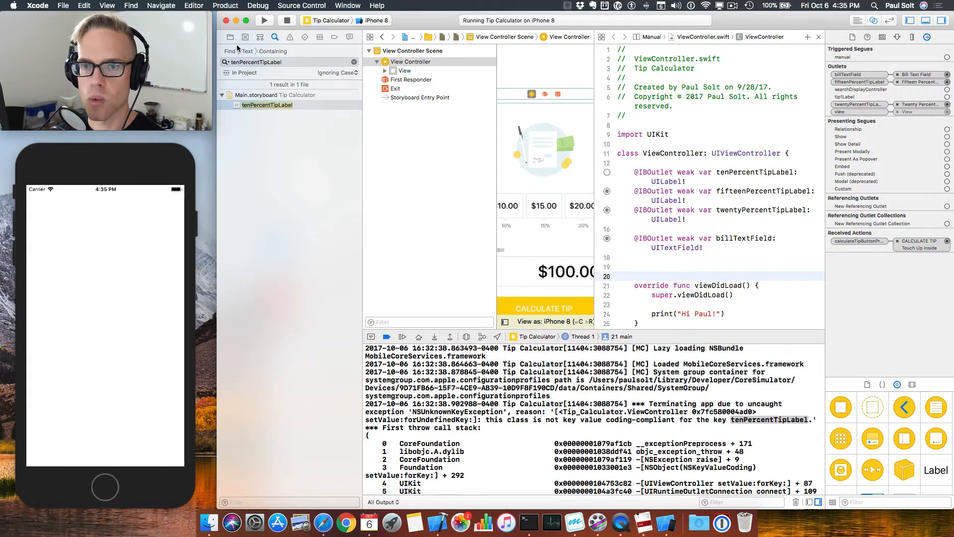
pyautogui.click(229, 37)
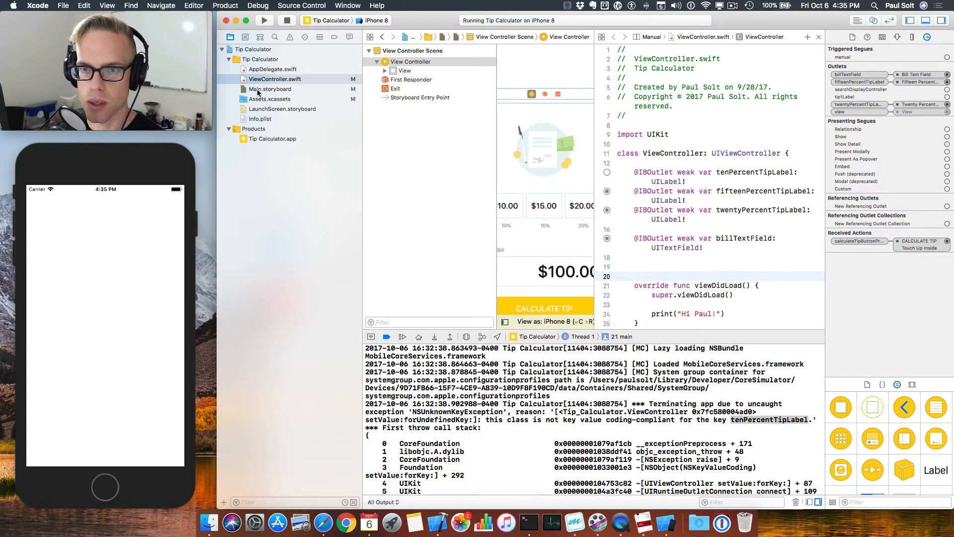
pyautogui.click(269, 89)
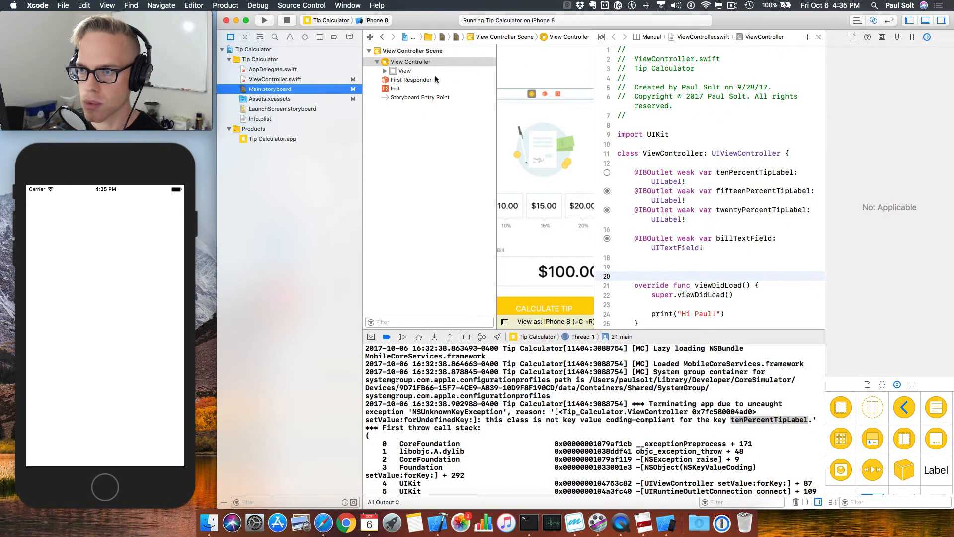
pyautogui.moveTo(648, 37)
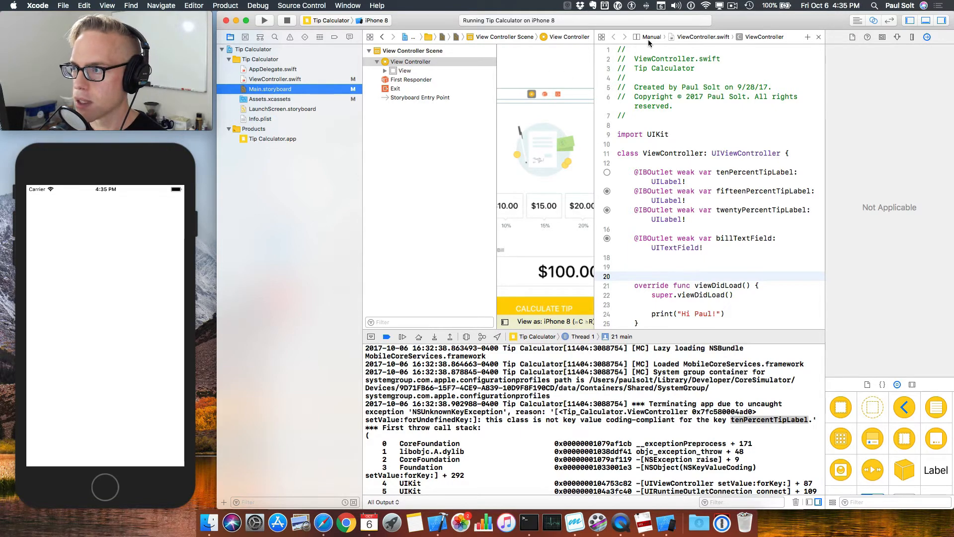
# - Check for remaining build issues and reopen the tenPercentTipLabel storyboard match
pyautogui.click(652, 36)
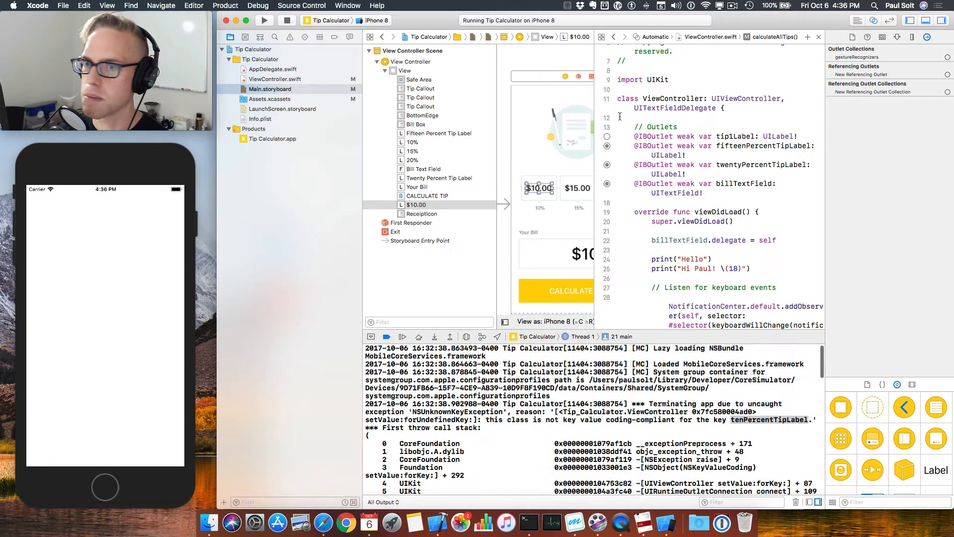
pyautogui.click(289, 36)
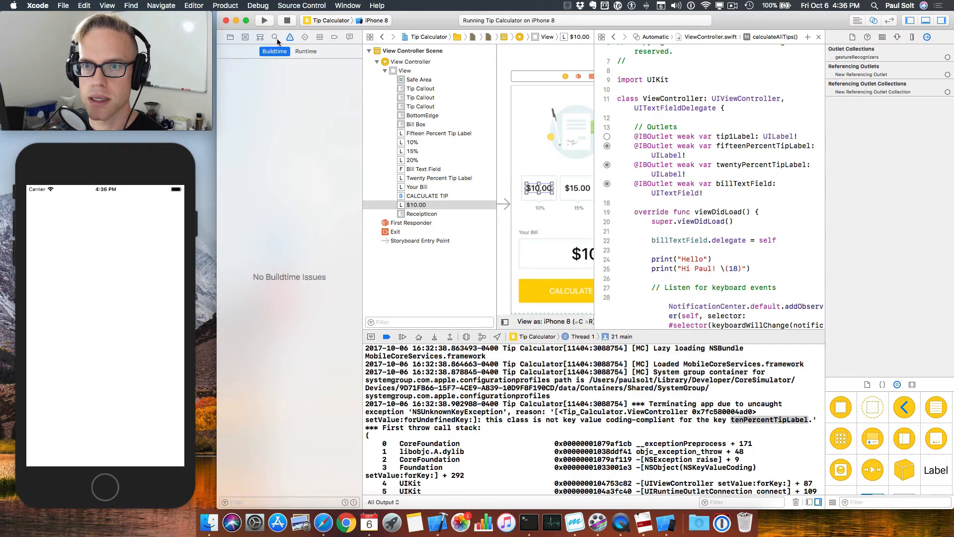
pyautogui.click(275, 37)
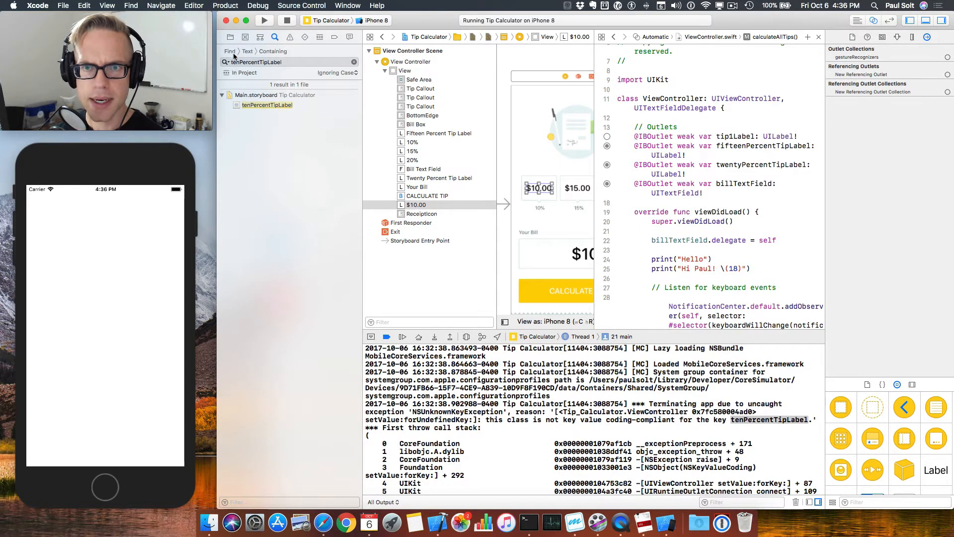
pyautogui.click(267, 105)
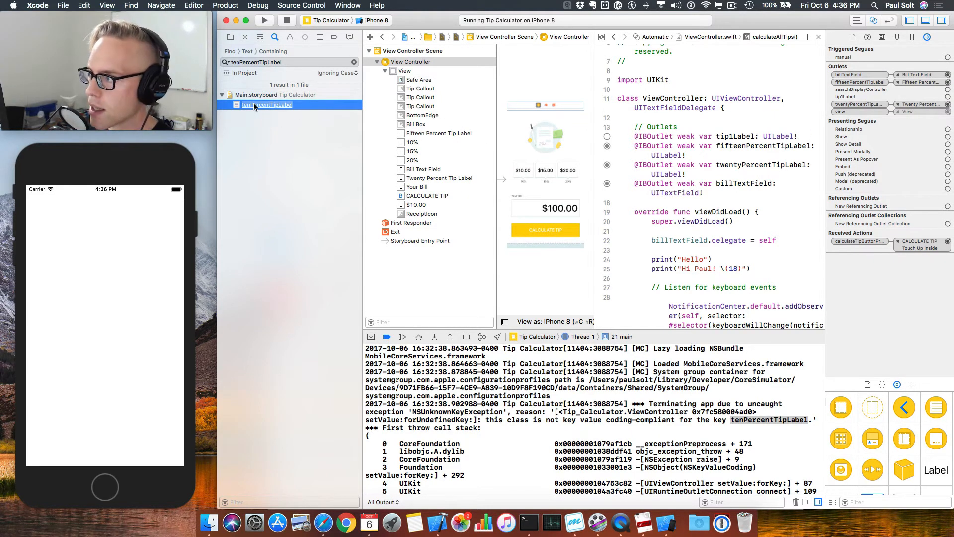
pyautogui.moveTo(355, 115)
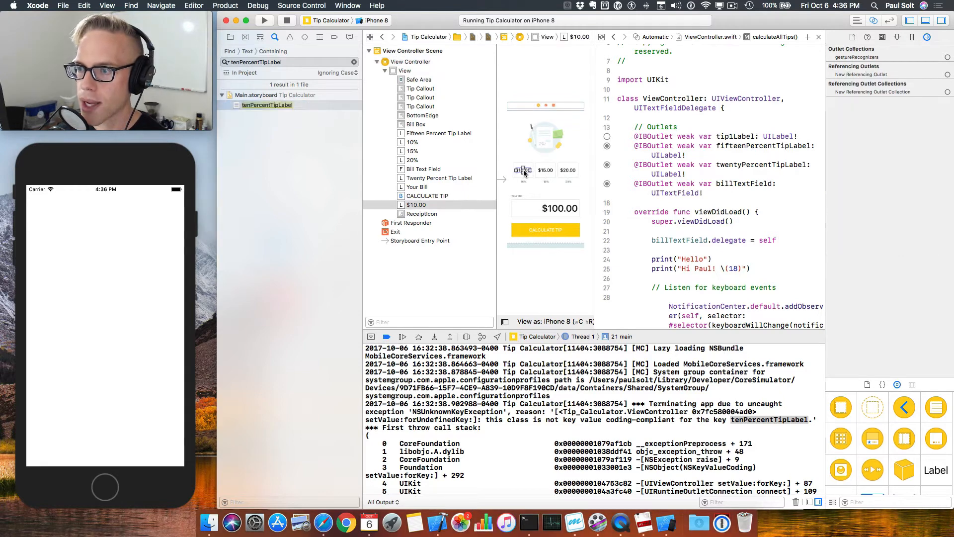
# - Relaunch the app, enter a $33 bill and calculate tips, triggering the nil-unwrap crash
pyautogui.click(523, 171)
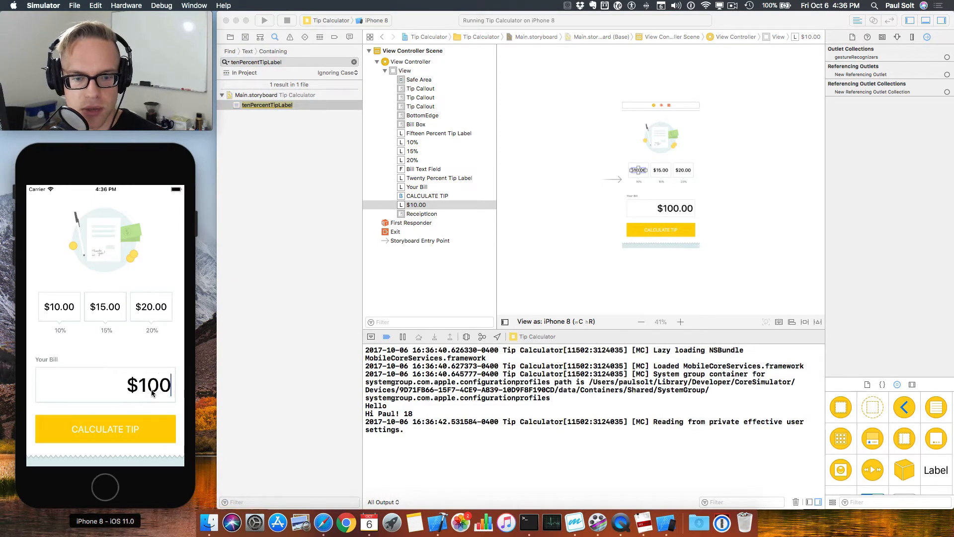
pyautogui.write('33')
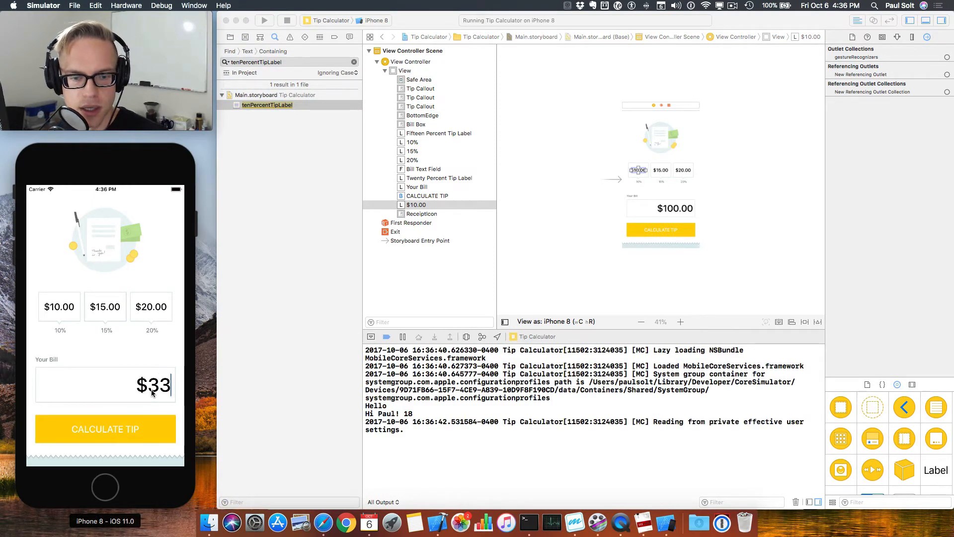
pyautogui.click(105, 429)
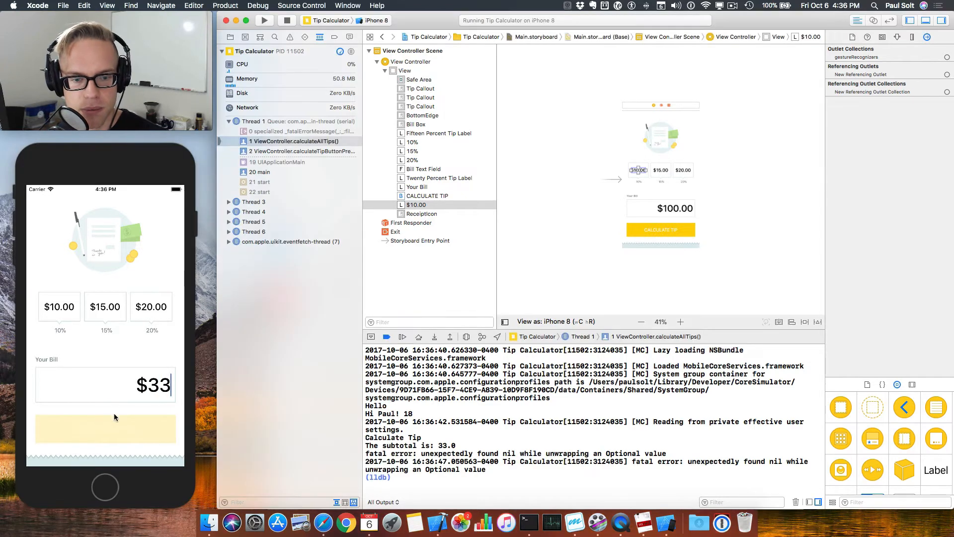
# - Trace the EXC_BAD_INSTRUCTION to the tip1Label line in calculateAllTips, then show the file list
pyautogui.click(292, 141)
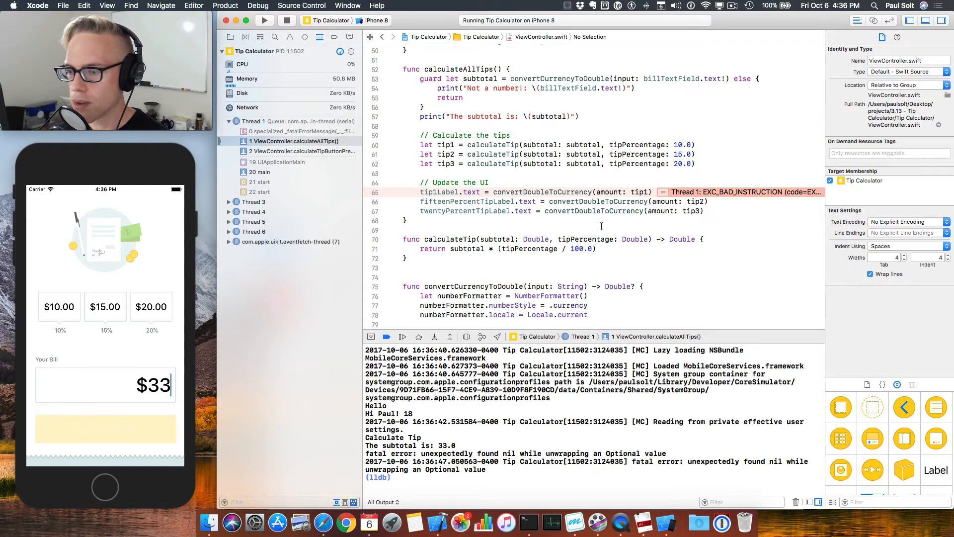
pyautogui.doubleClick(608, 461)
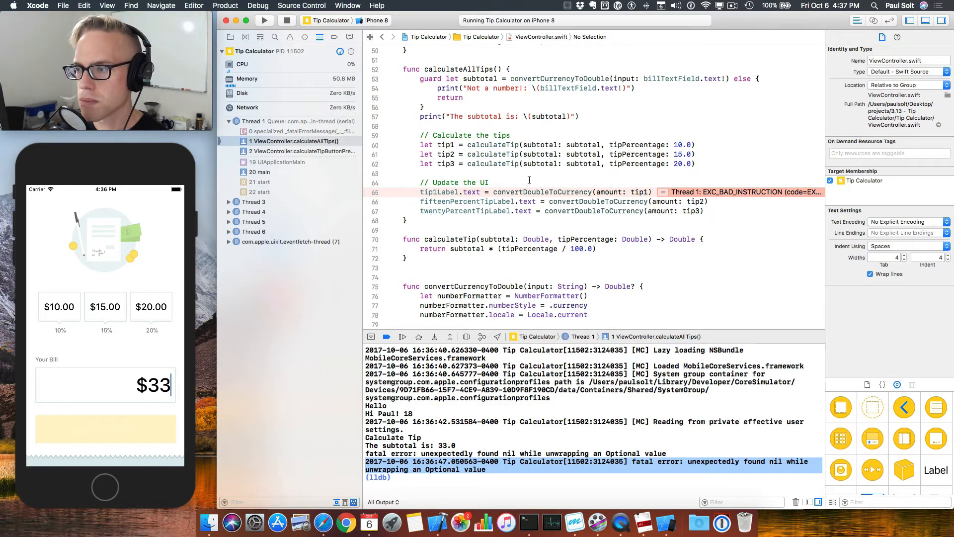
pyautogui.moveTo(582, 206)
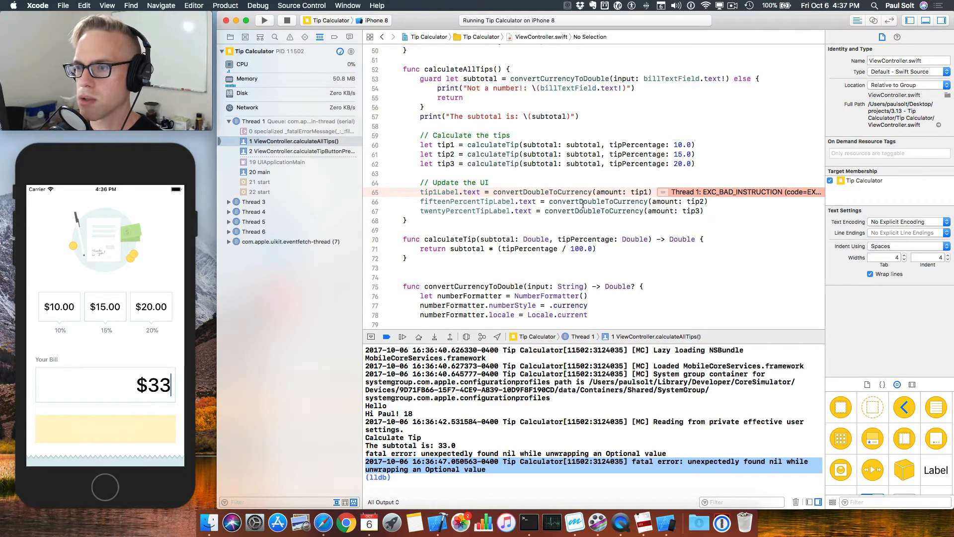
pyautogui.scroll(-3)
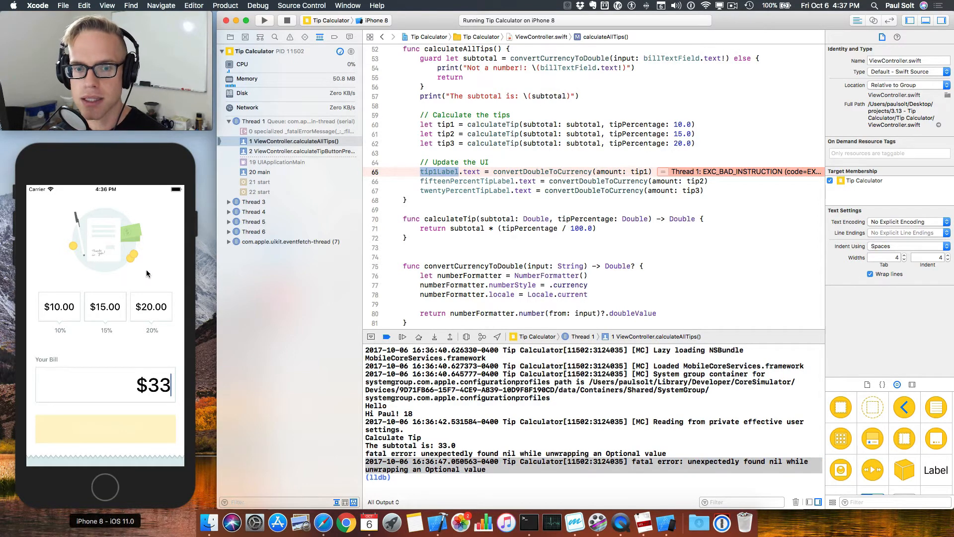
pyautogui.click(230, 37)
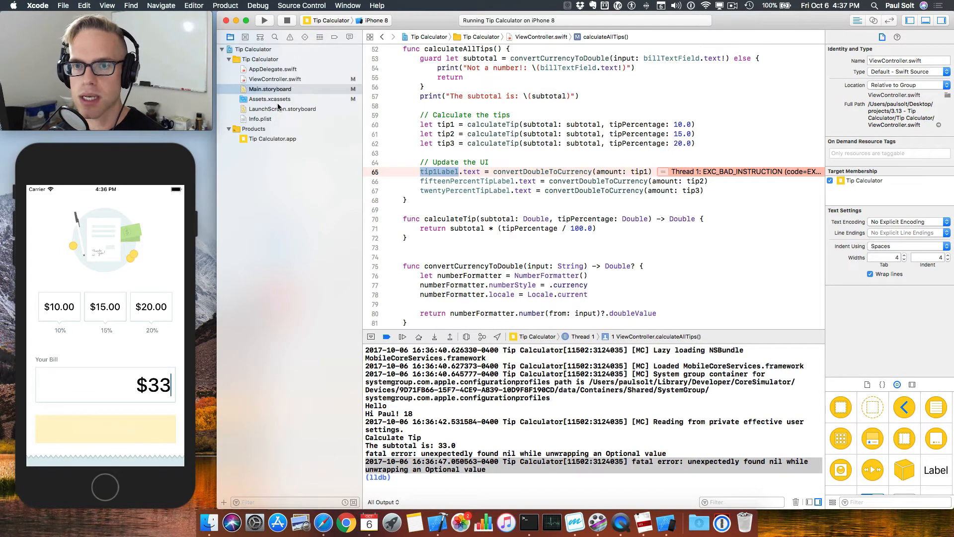
# - Open Main.storyboard beside the code and drag the tip1Label outlet onto the $10.00 label
pyautogui.click(269, 89)
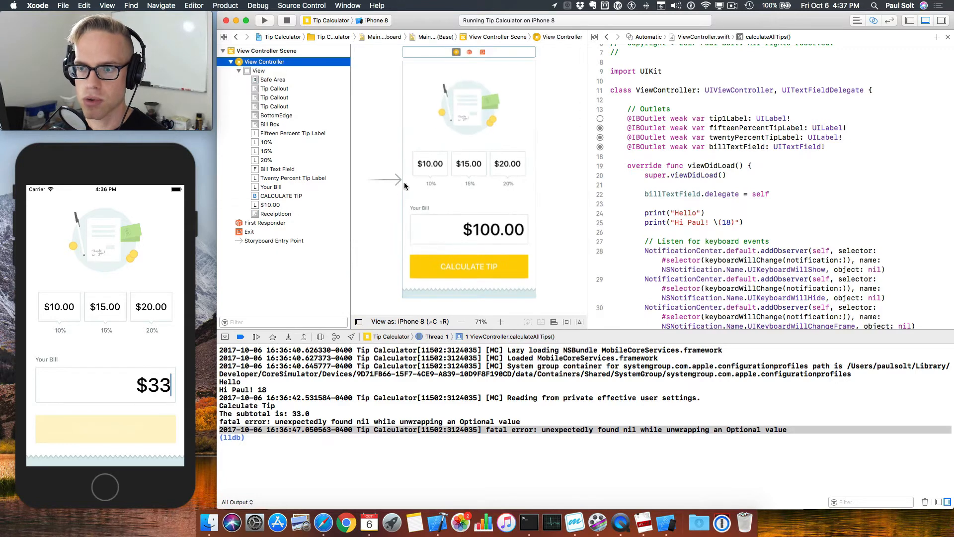
pyautogui.click(430, 163)
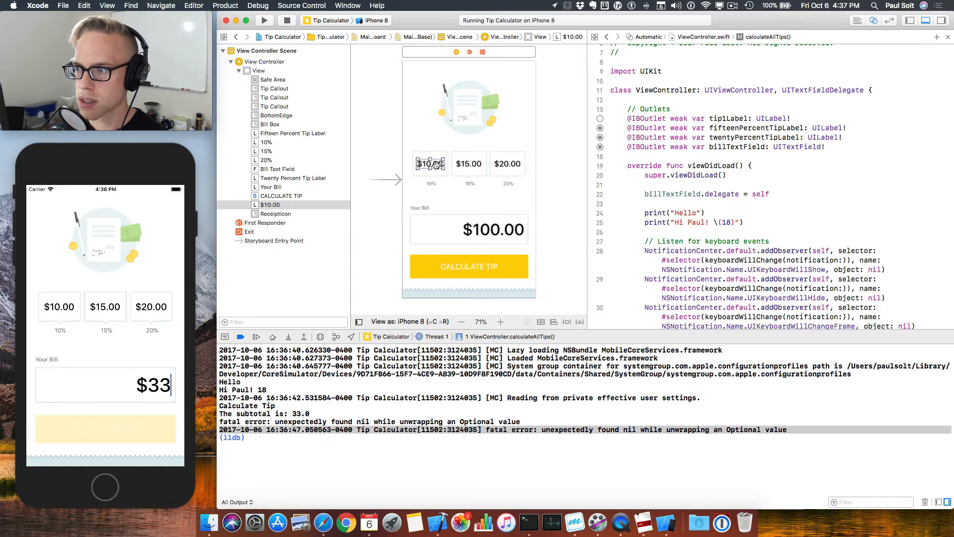
pyautogui.moveTo(429, 163); pyautogui.dragTo(627, 119)
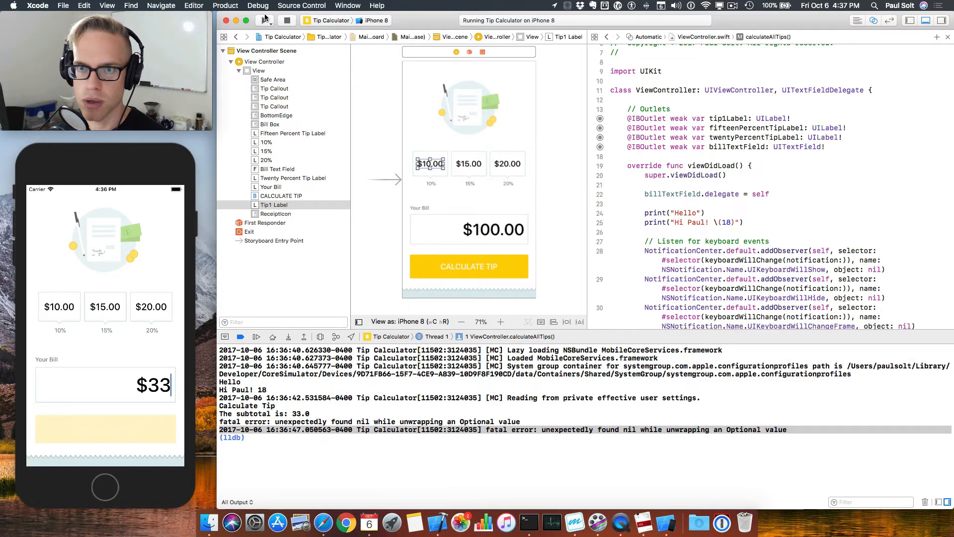
# - Rerun the app, calculate the $100 bill, then a $105 bill giving $10.50, $15.75 and $21.00
pyautogui.click(264, 20)
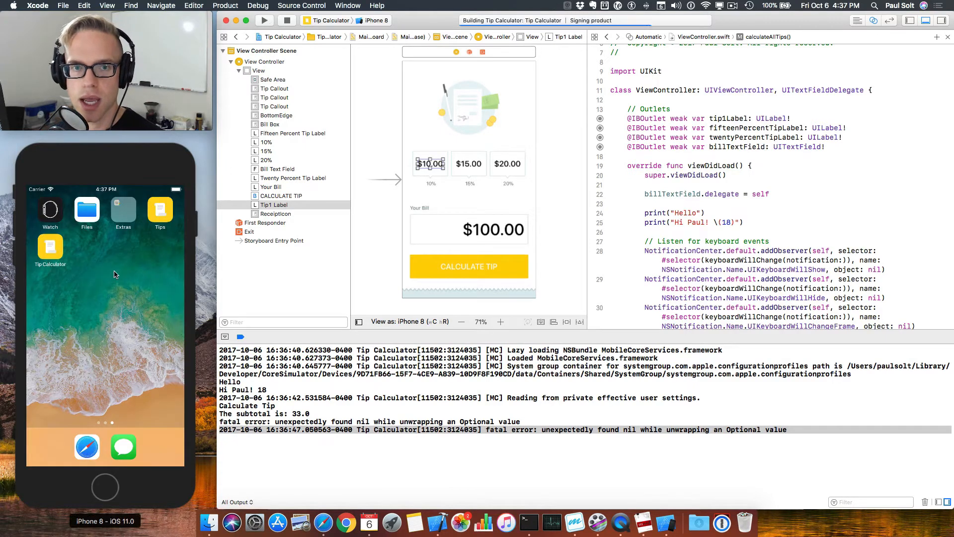
pyautogui.click(264, 20)
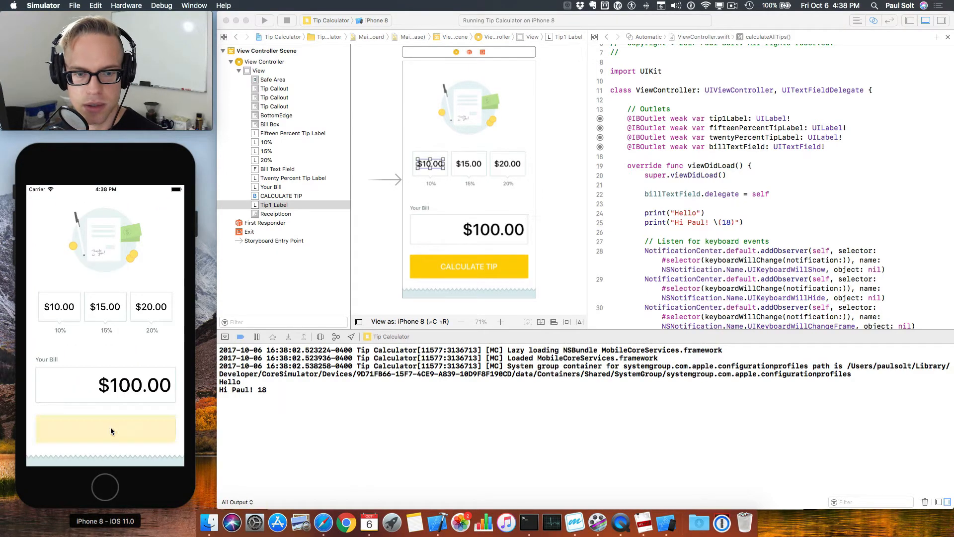
pyautogui.click(106, 428)
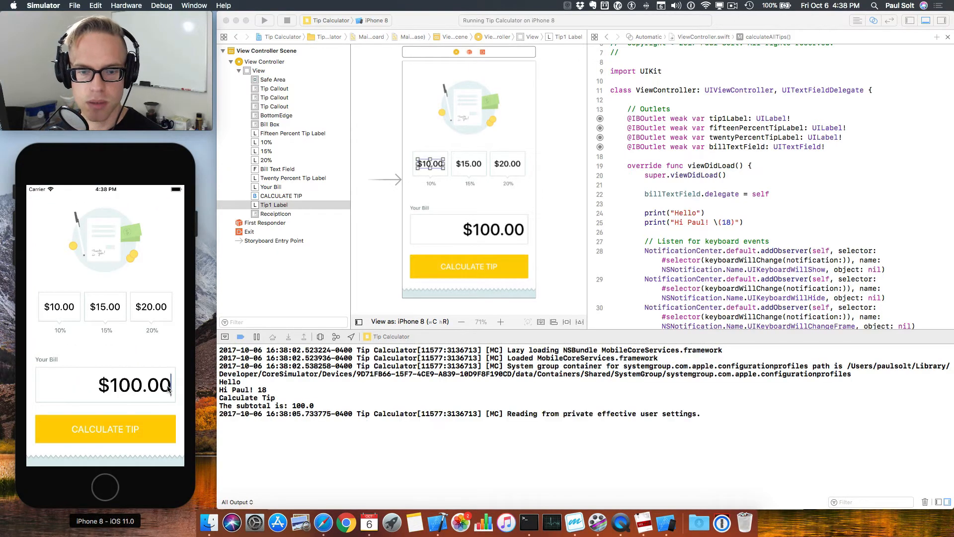
pyautogui.write('105')
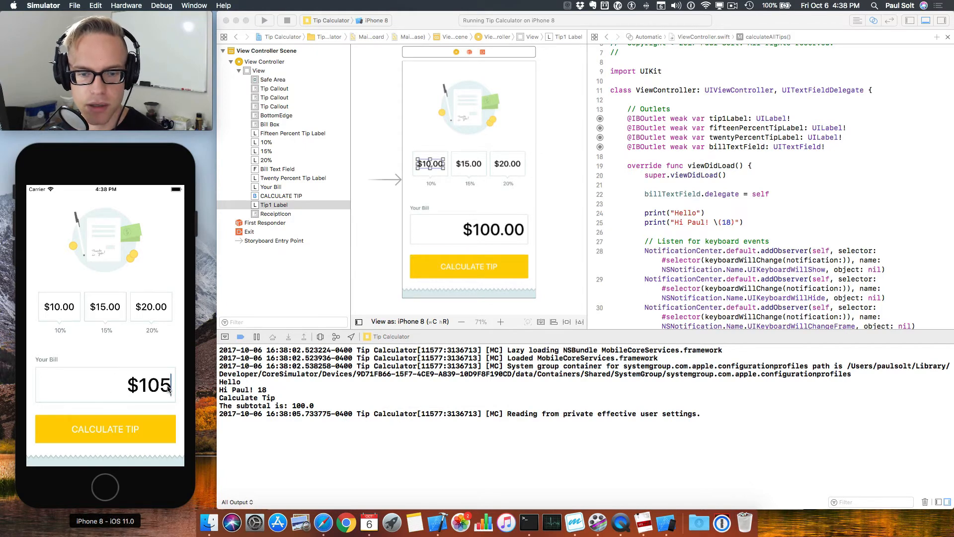
pyautogui.click(105, 429)
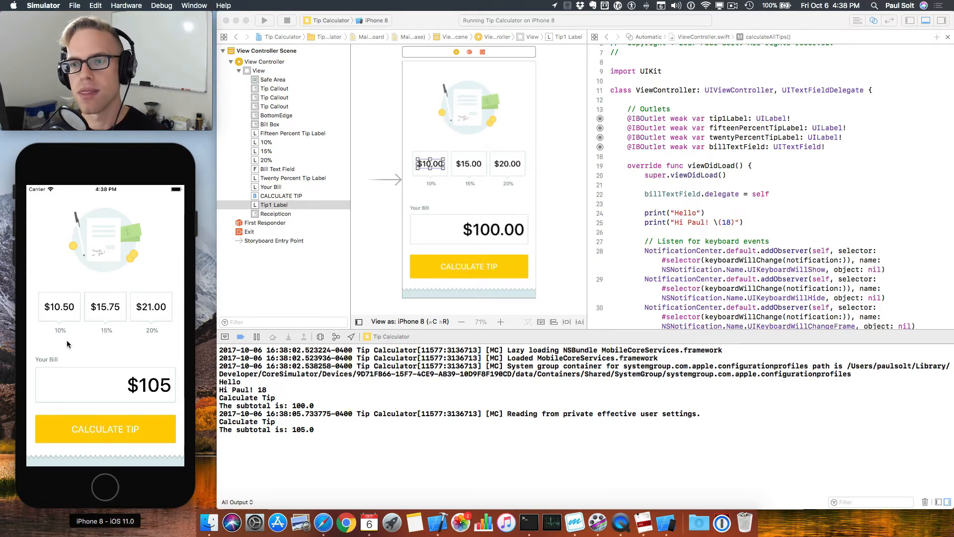
pyautogui.moveTo(399, 76)
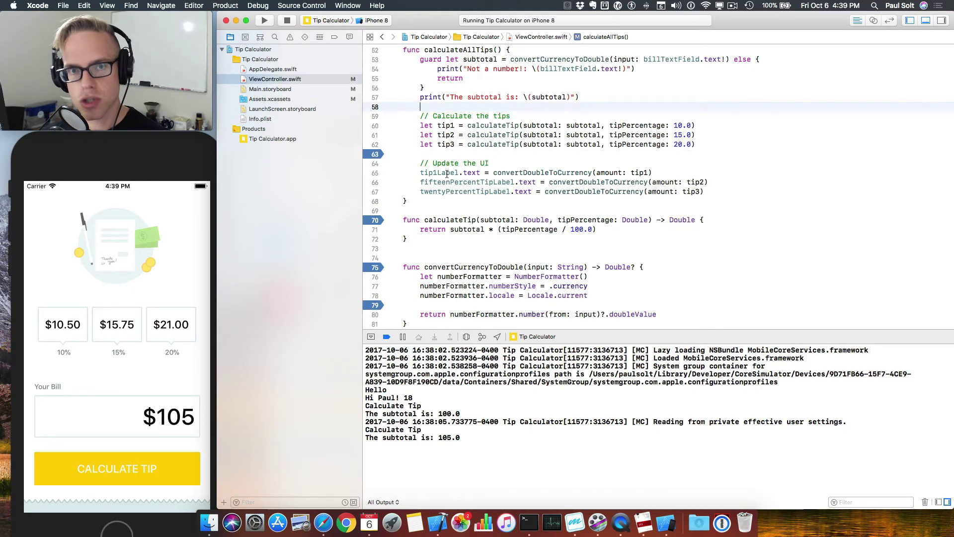
# - Scroll past the breakpoints in ViewController.swift and relaunch Tip Calculator on the simulator
pyautogui.scroll(-3)
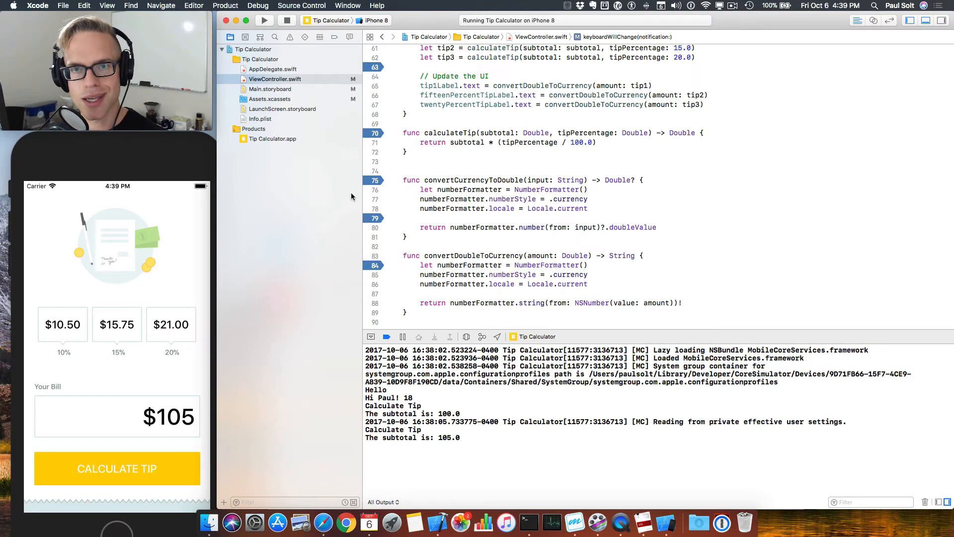
pyautogui.click(263, 20)
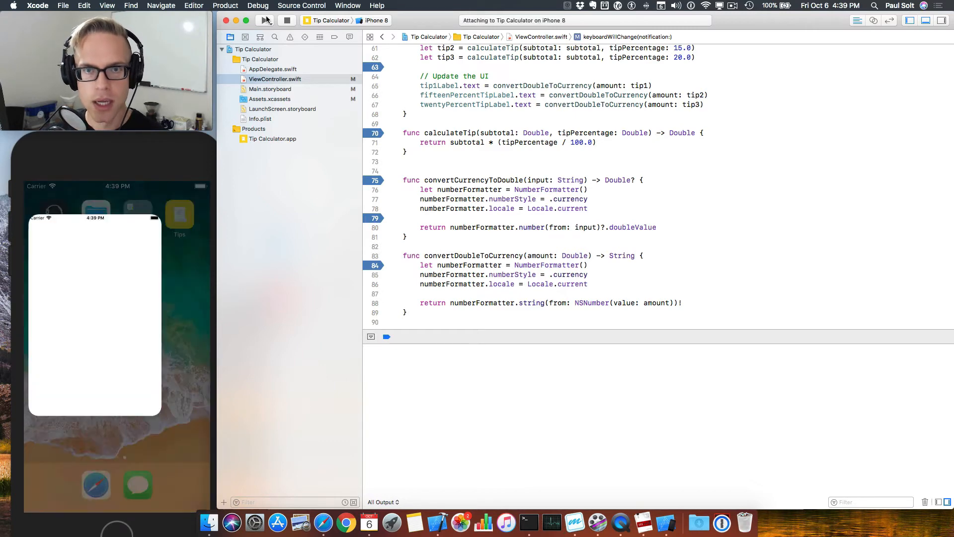
# - Calculate the $100 bill, inspect self's variables, continue, and delete the line 70 breakpoint
pyautogui.click(263, 20)
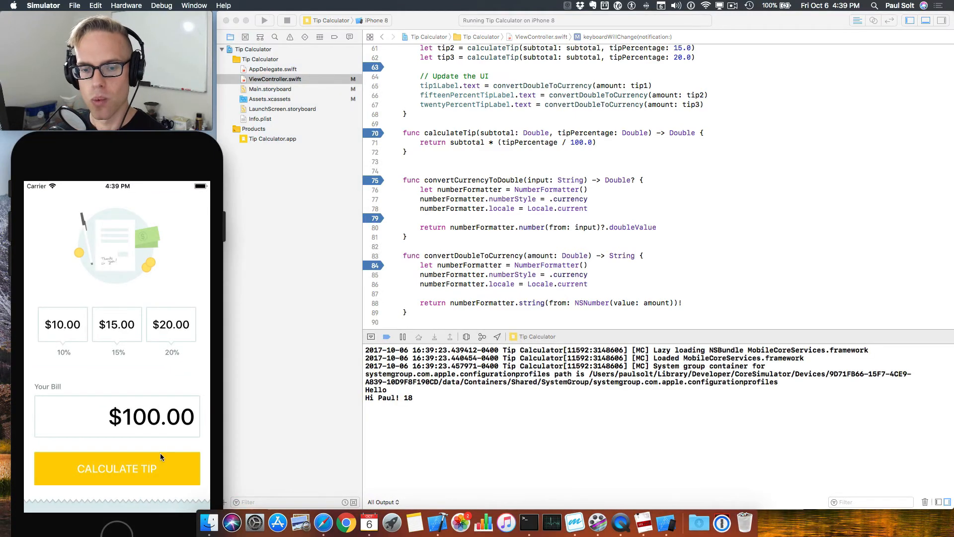
pyautogui.click(116, 468)
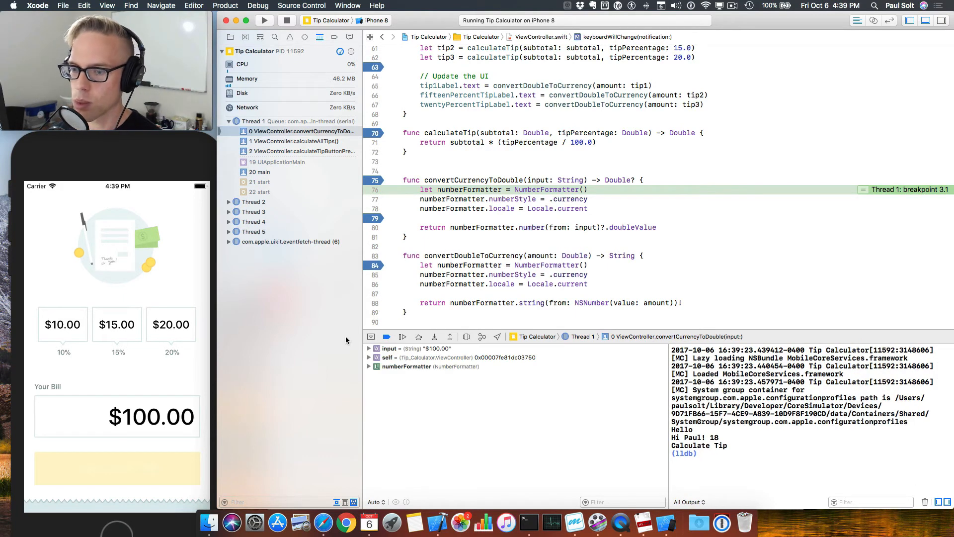
pyautogui.click(369, 357)
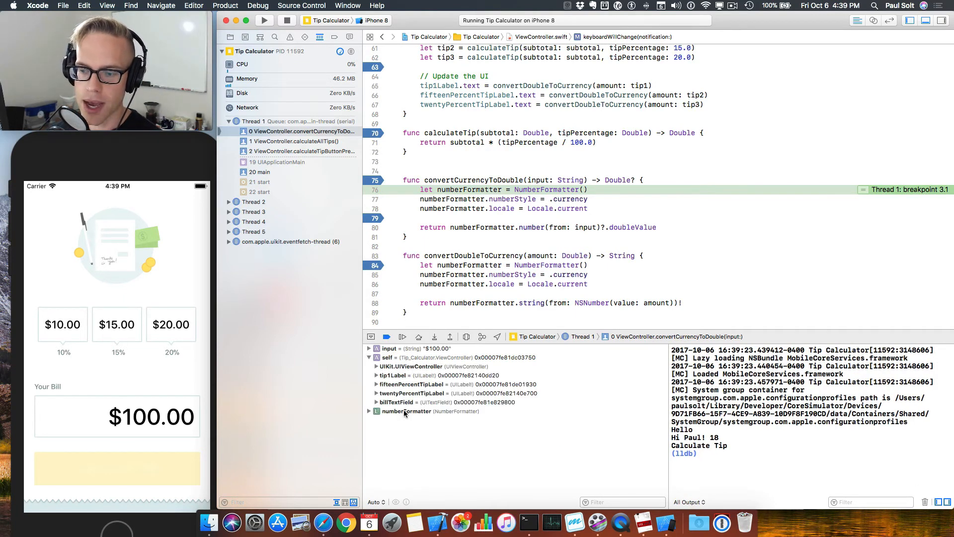
pyautogui.click(369, 348)
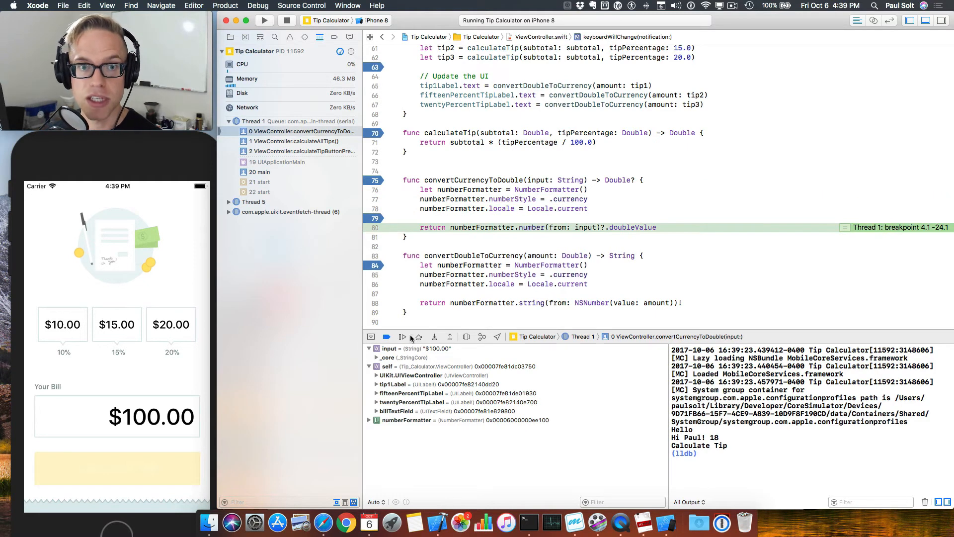
pyautogui.moveTo(402, 336)
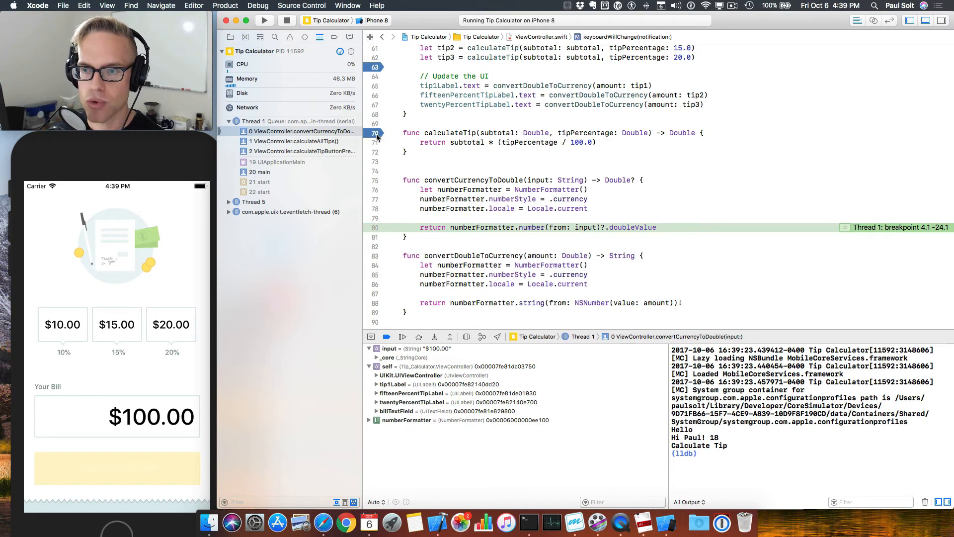
pyautogui.rightClick(377, 133)
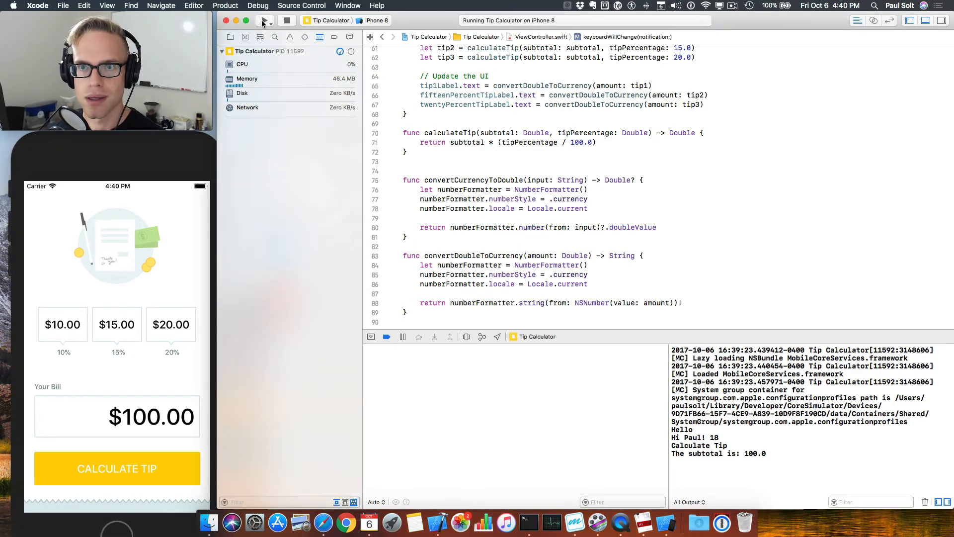
# - Relaunch Tip Calculator without breakpoints and calculate tips for a $125 bill
pyautogui.click(288, 20)
pyautogui.write('$125')
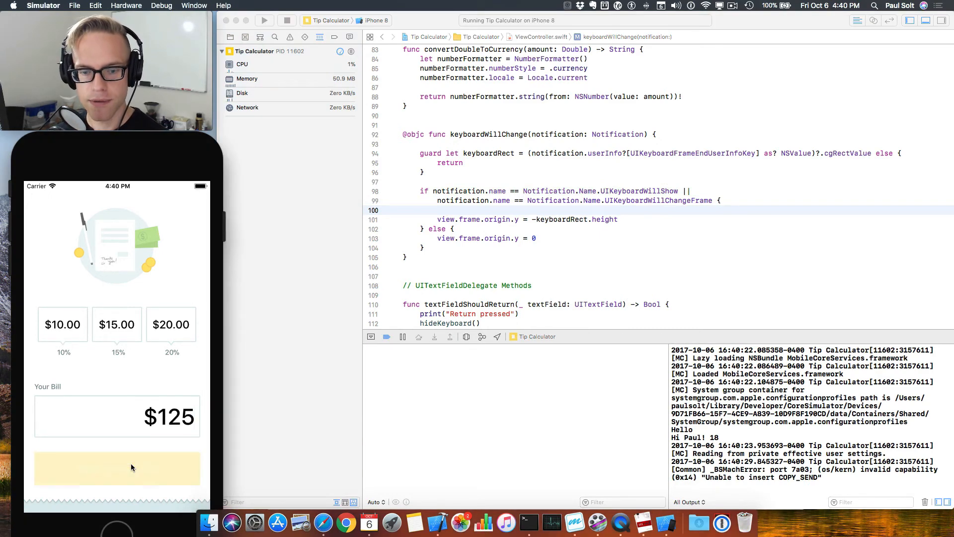
pyautogui.click(117, 468)
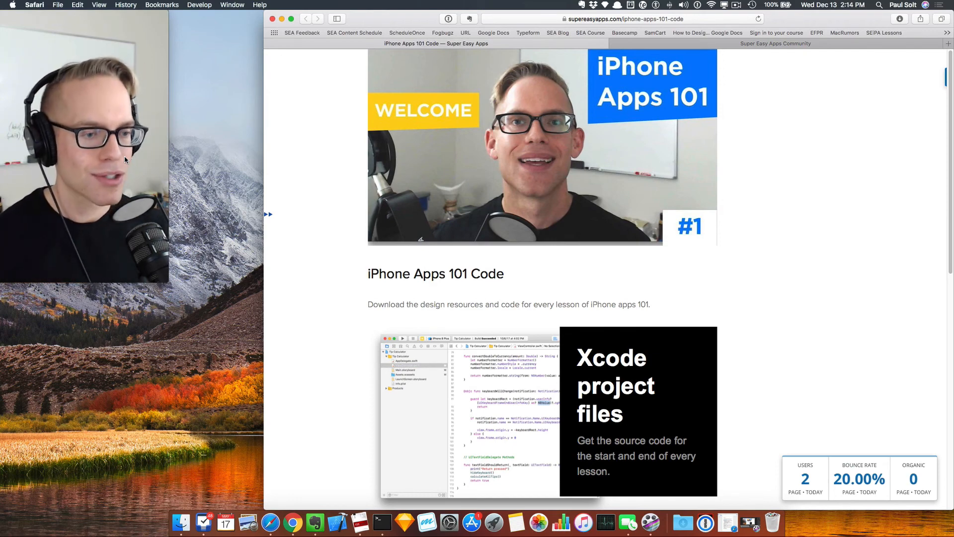
# - Scroll to the iPhone Apps 101 Code form, focus the email field and submit Download Now
pyautogui.scroll(-3)
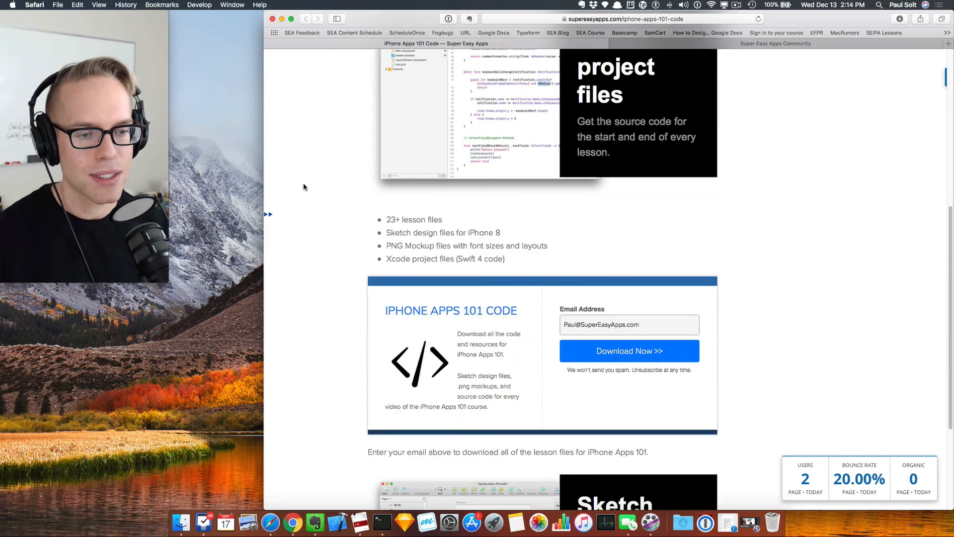
pyautogui.scroll(-3)
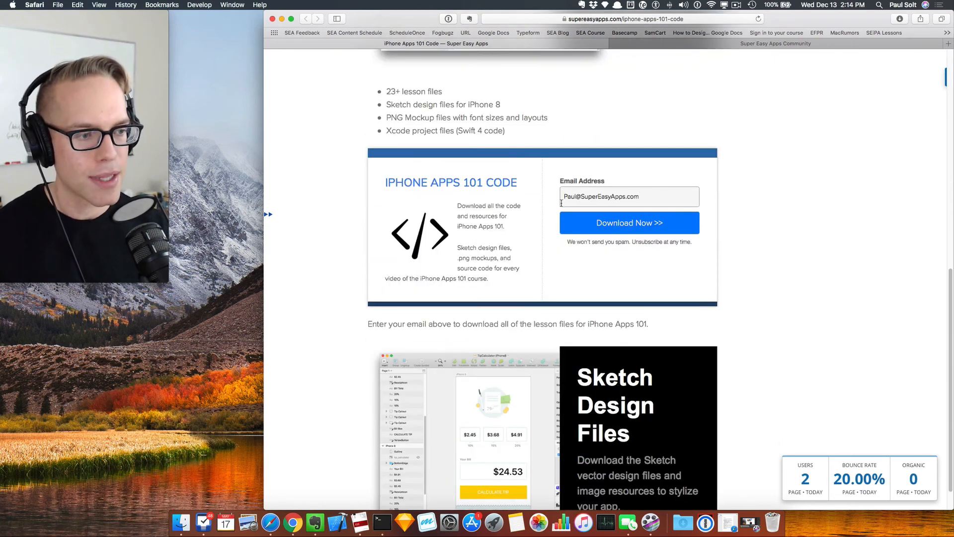
pyautogui.click(629, 223)
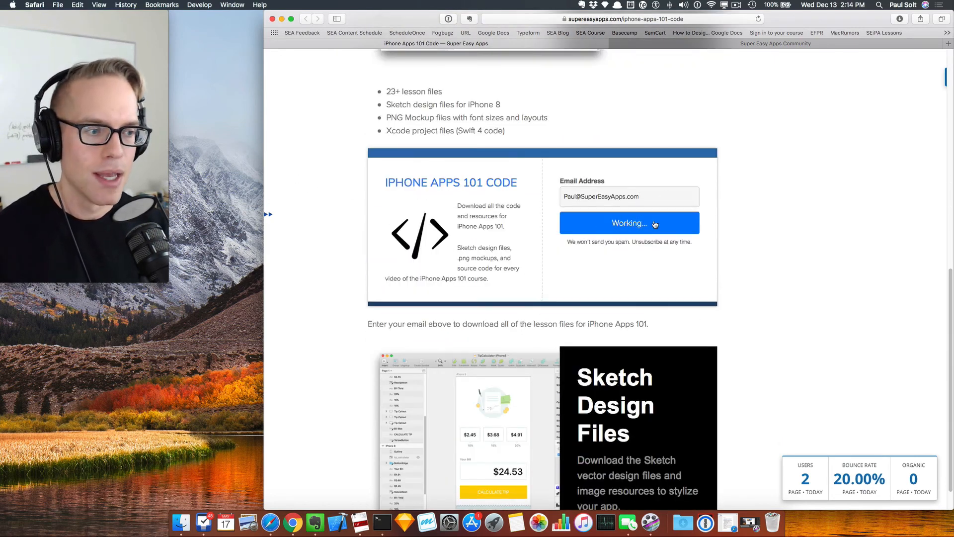
pyautogui.click(629, 223)
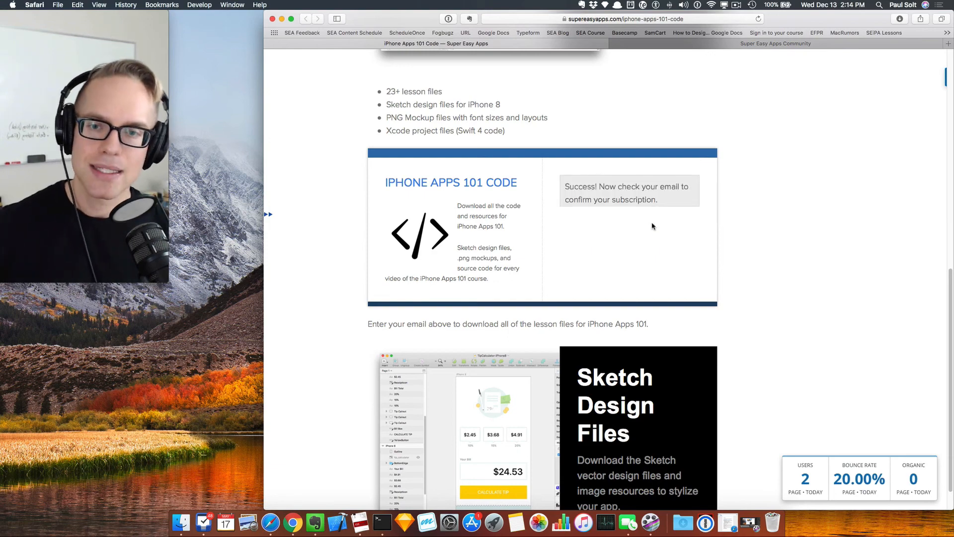